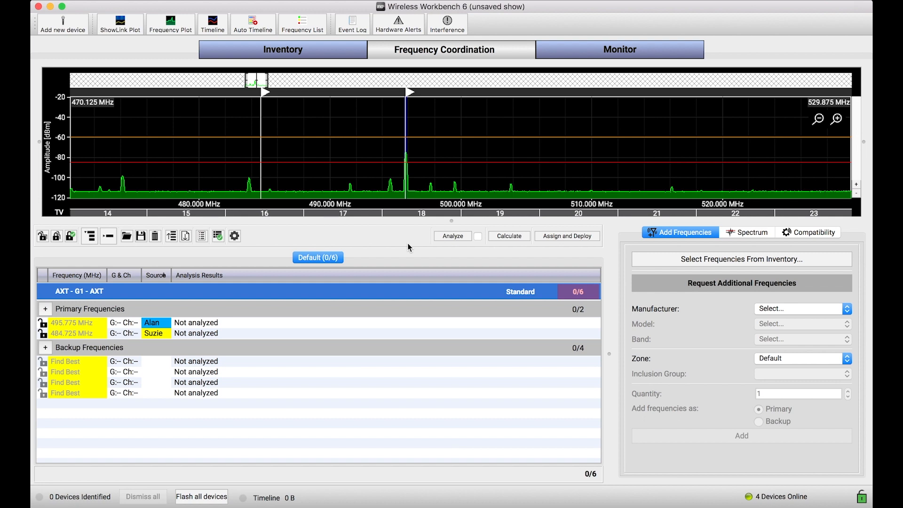
# - Show the device inventory with the AXT100 transmitter and AXT400 receiver channels
pyautogui.click(283, 49)
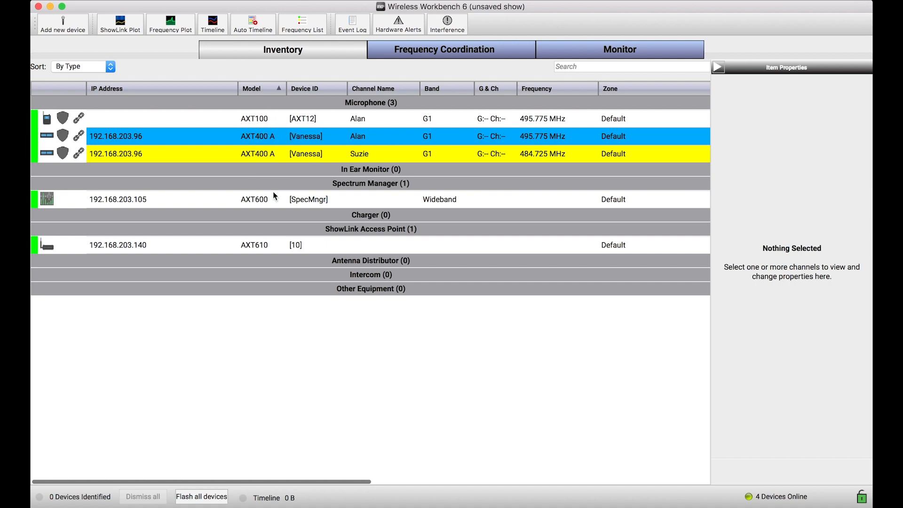
pyautogui.moveTo(265, 196)
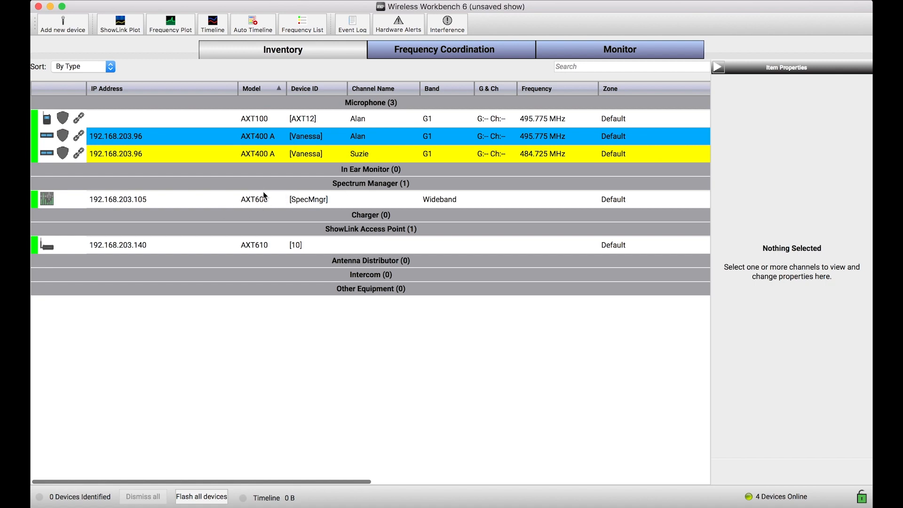
pyautogui.moveTo(280, 210)
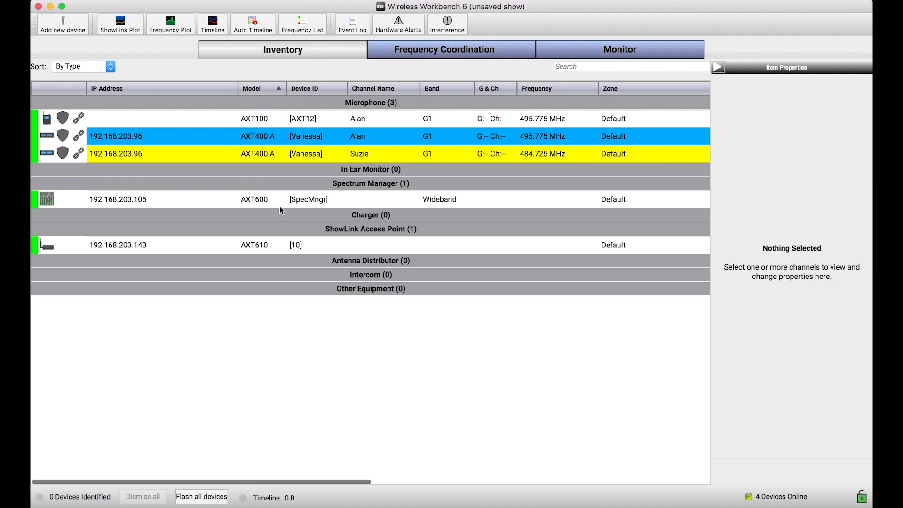
pyautogui.moveTo(255, 256)
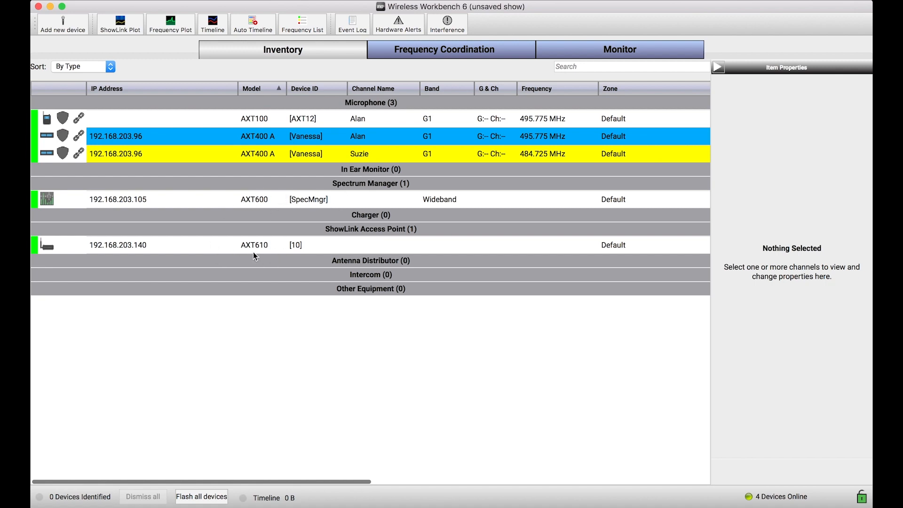
pyautogui.moveTo(275, 252)
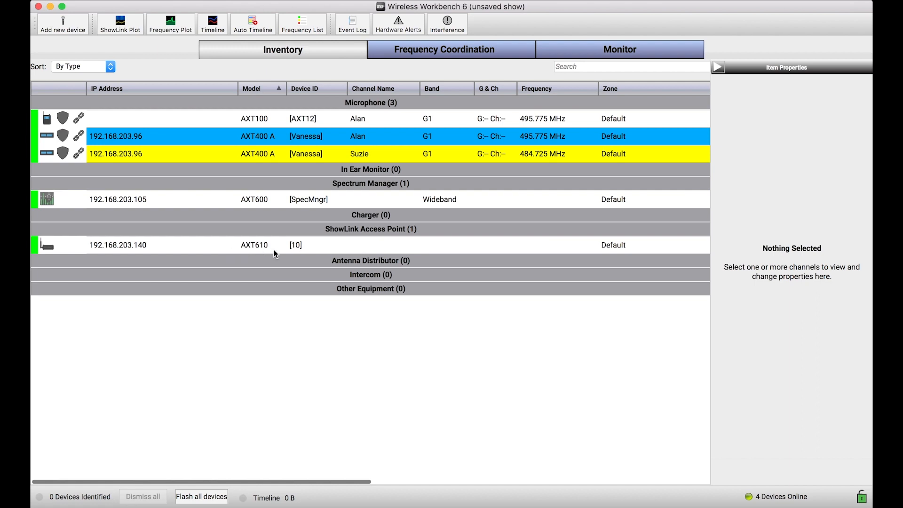
pyautogui.moveTo(258, 252)
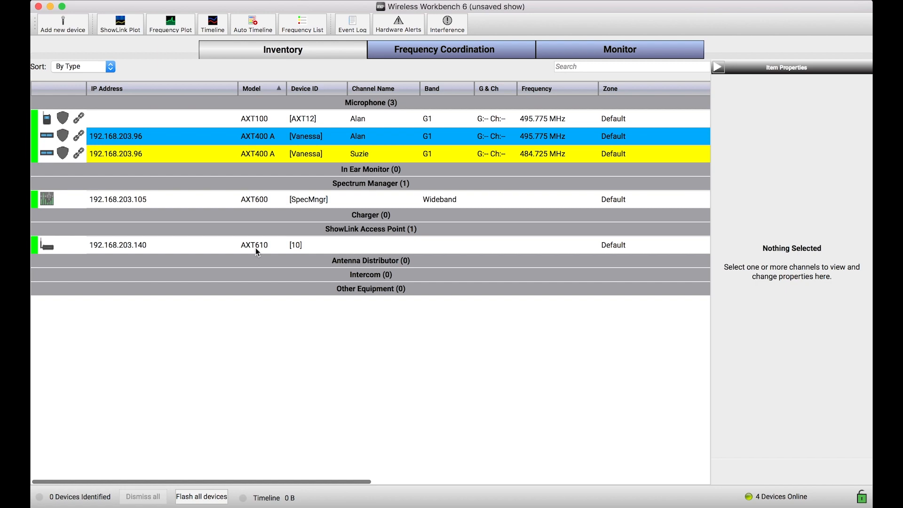
pyautogui.moveTo(208, 122)
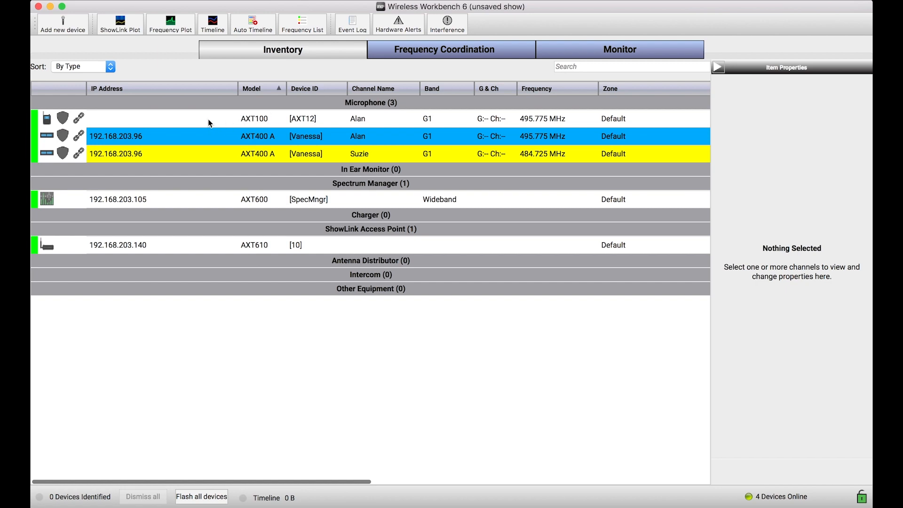
pyautogui.moveTo(47, 119)
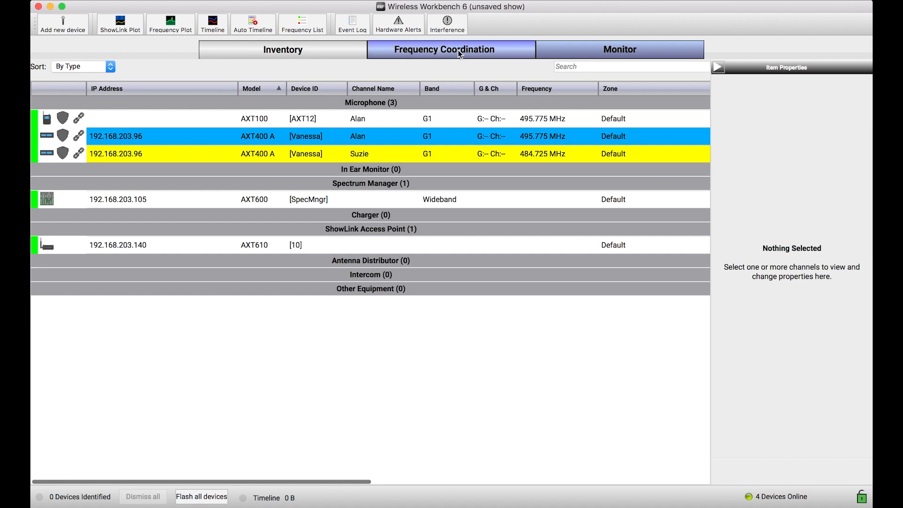
# - Calculate compatible frequencies: Alan 481.400 MHz, Suzie 490.250 MHz, plus four backups
pyautogui.click(443, 49)
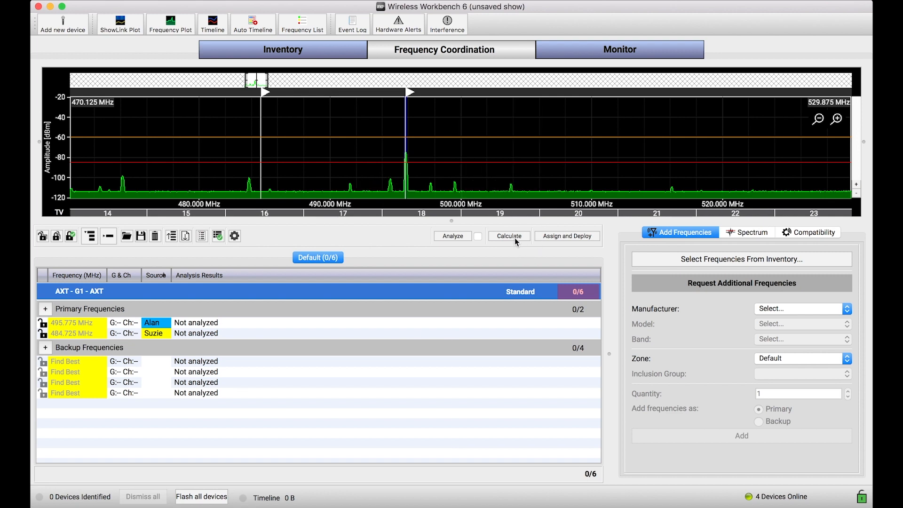
pyautogui.click(508, 235)
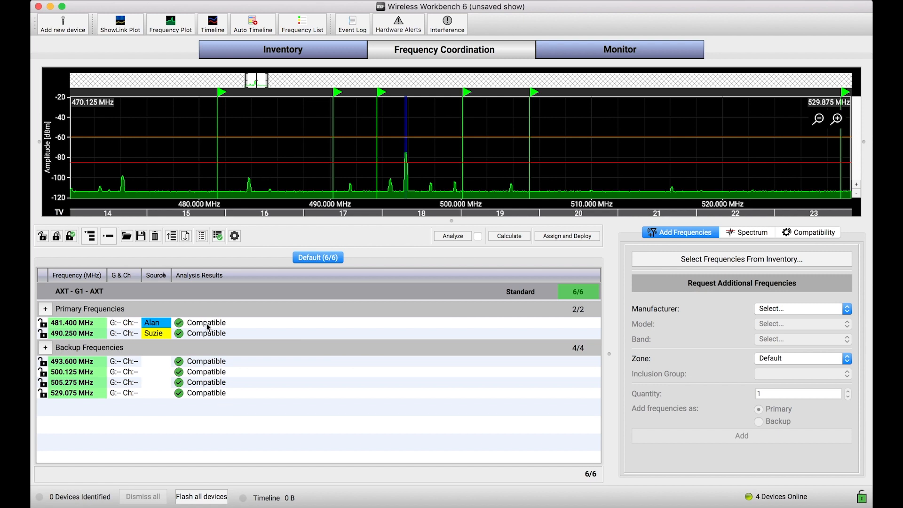
pyautogui.moveTo(214, 386)
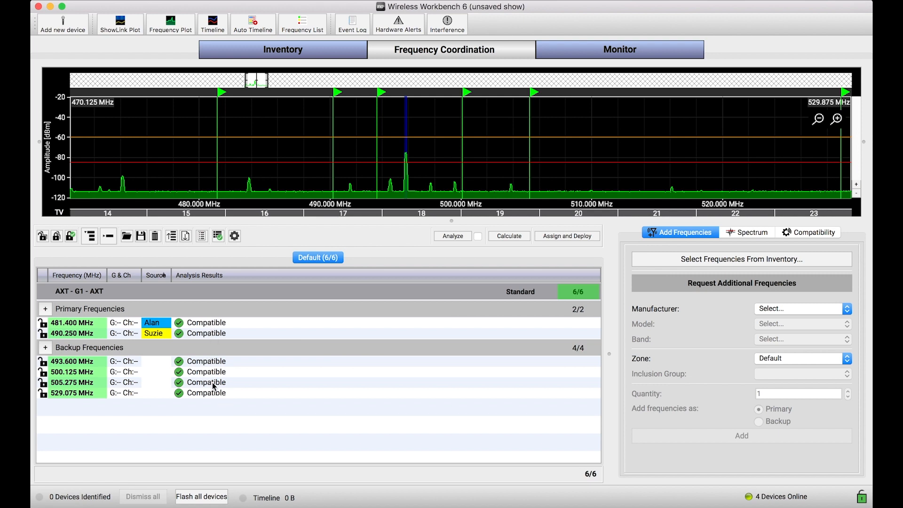
# - In Assign and Deploy, try Alan on 493.600 MHz, restore 481.400 MHz, and deploy to inventory
pyautogui.click(566, 235)
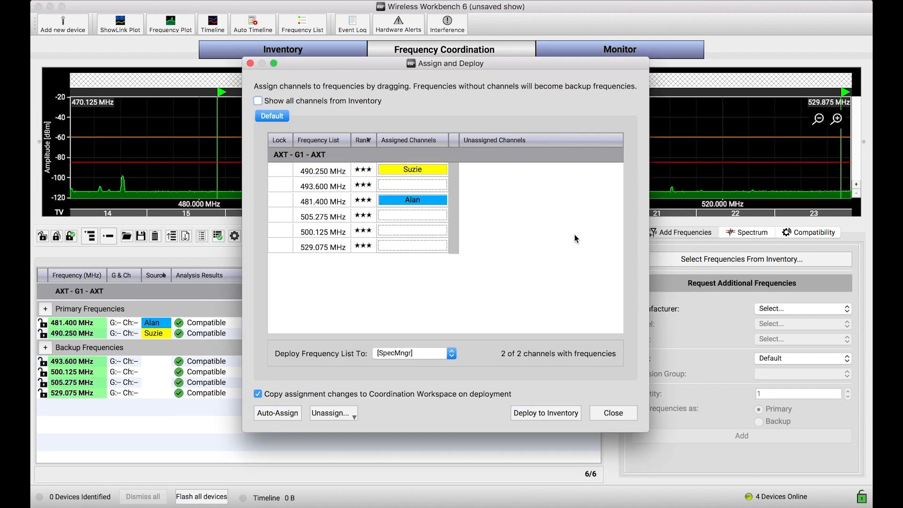
pyautogui.moveTo(411, 200); pyautogui.dragTo(401, 186)
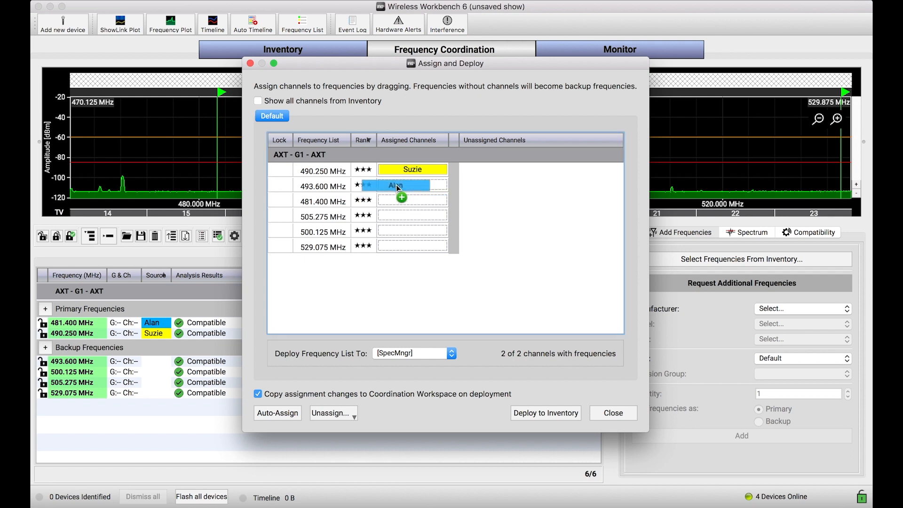
pyautogui.moveTo(394, 185); pyautogui.dragTo(412, 184)
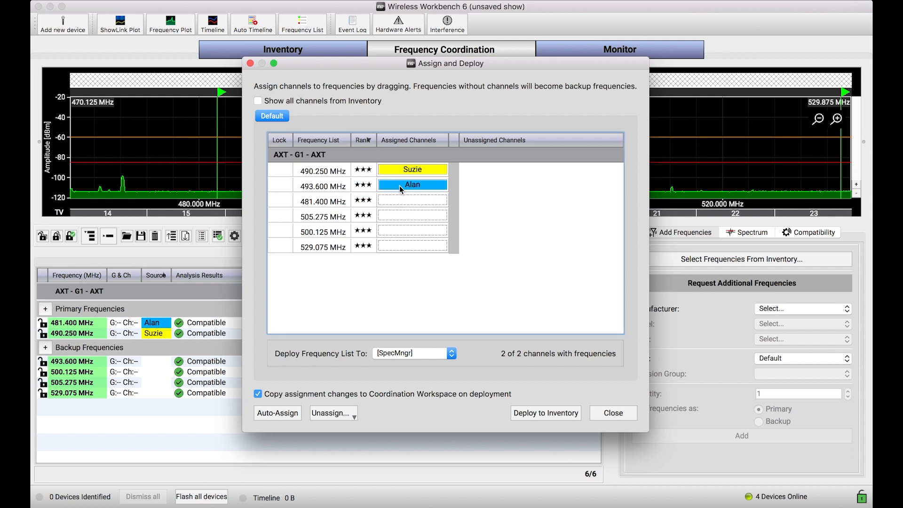
pyautogui.moveTo(411, 184); pyautogui.dragTo(412, 200)
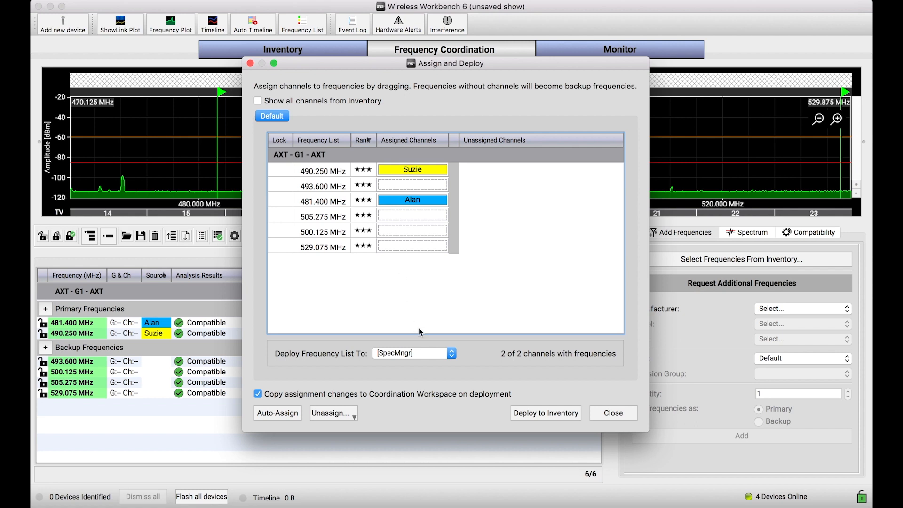
pyautogui.moveTo(434, 365)
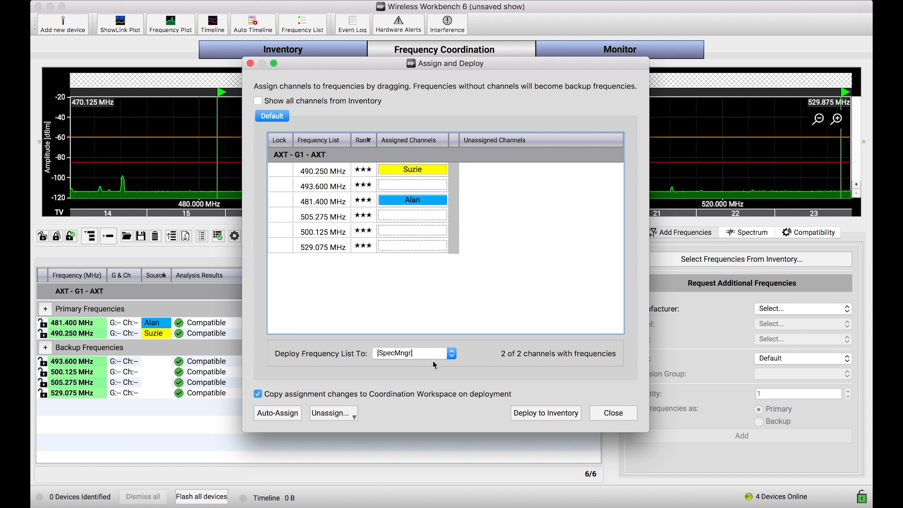
pyautogui.moveTo(408, 359)
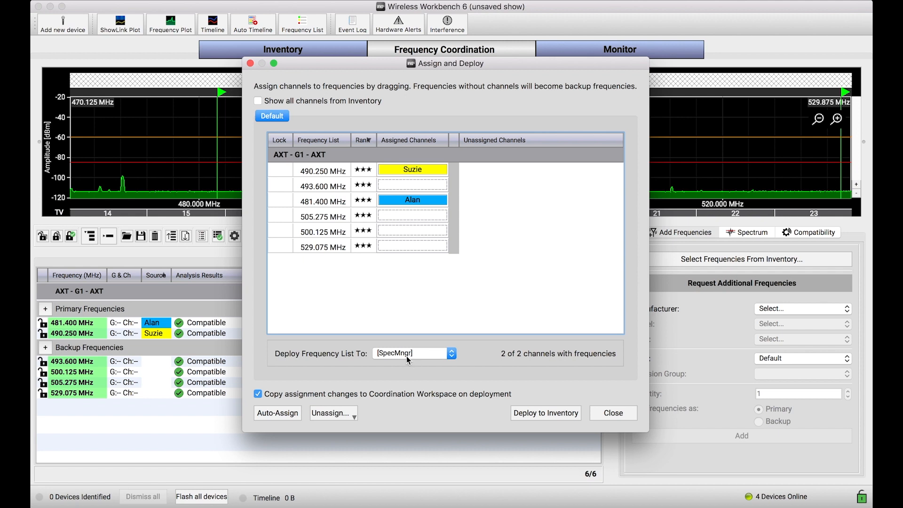
pyautogui.moveTo(425, 360)
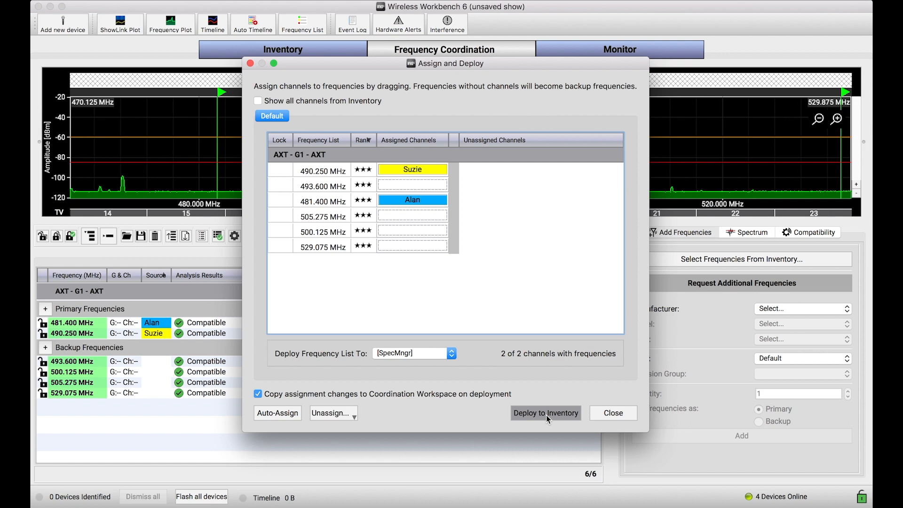
pyautogui.click(544, 413)
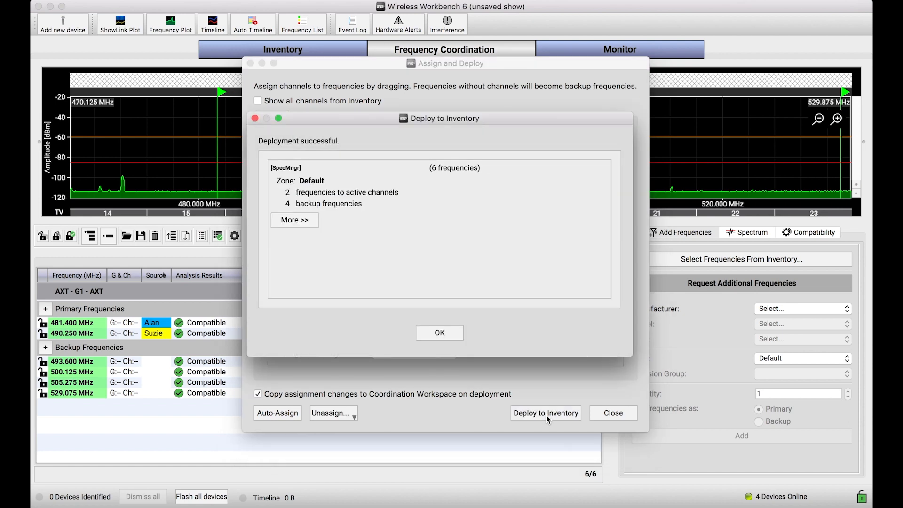
pyautogui.click(439, 332)
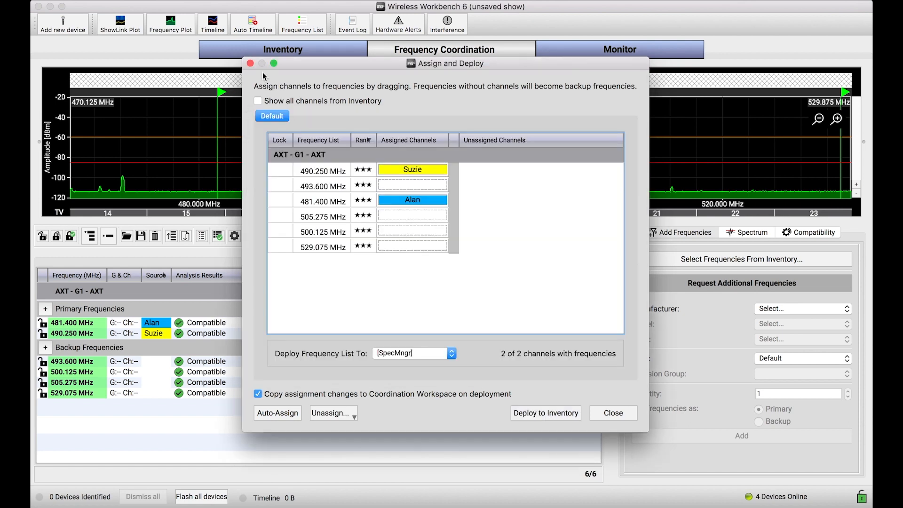
# - Review the deployed frequency list with backups sorted by rank, then close it
pyautogui.click(612, 413)
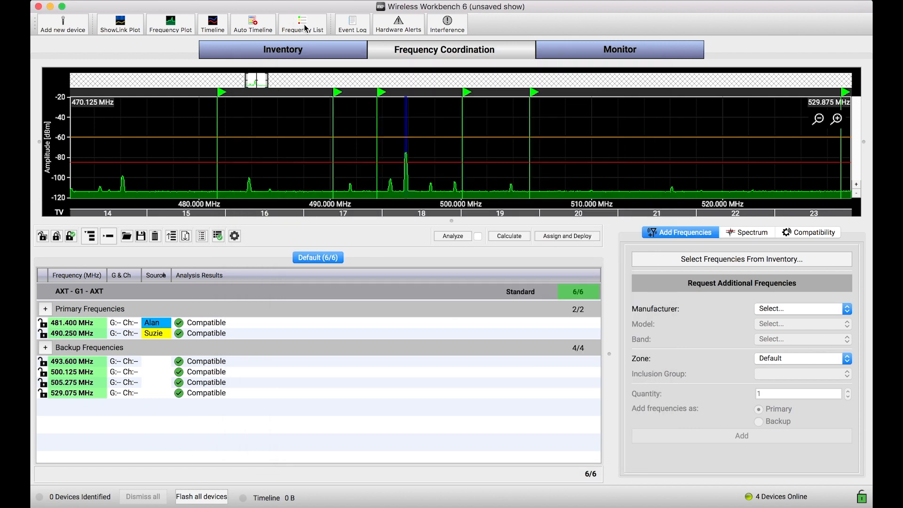
pyautogui.click(301, 23)
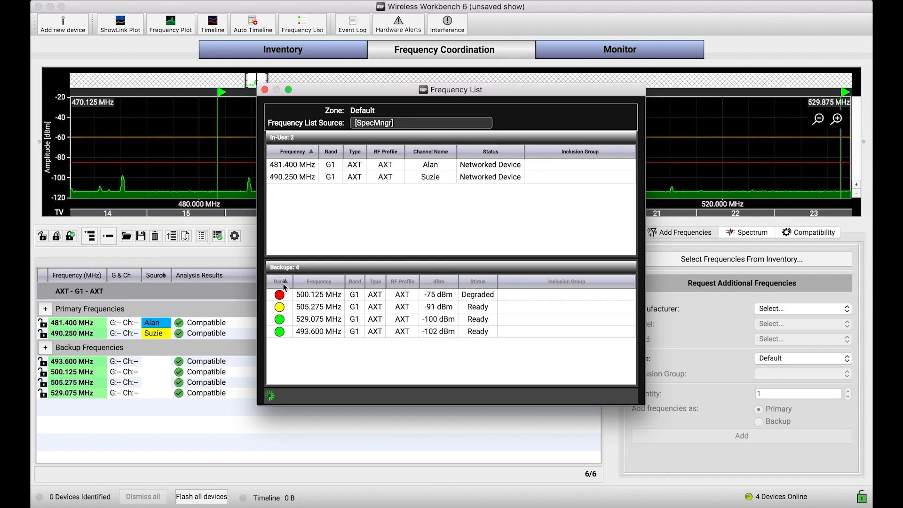
pyautogui.click(280, 281)
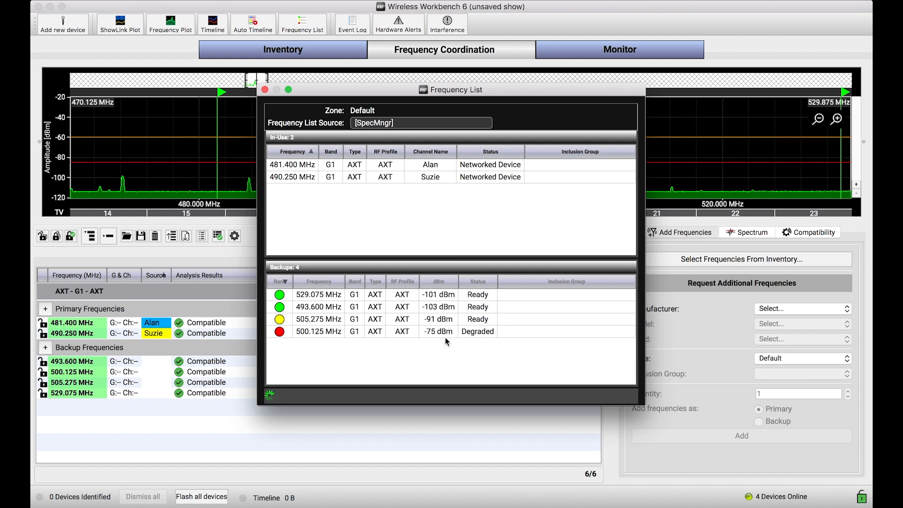
pyautogui.moveTo(375, 337)
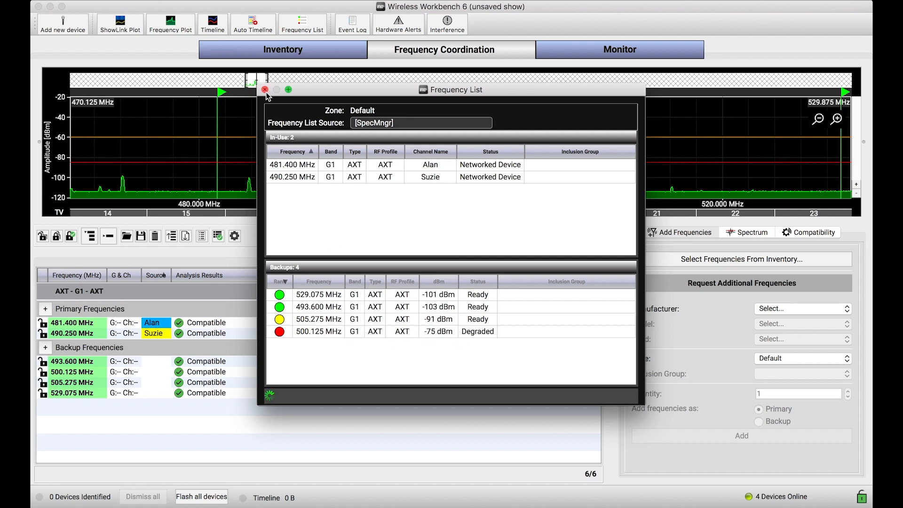
pyautogui.click(620, 49)
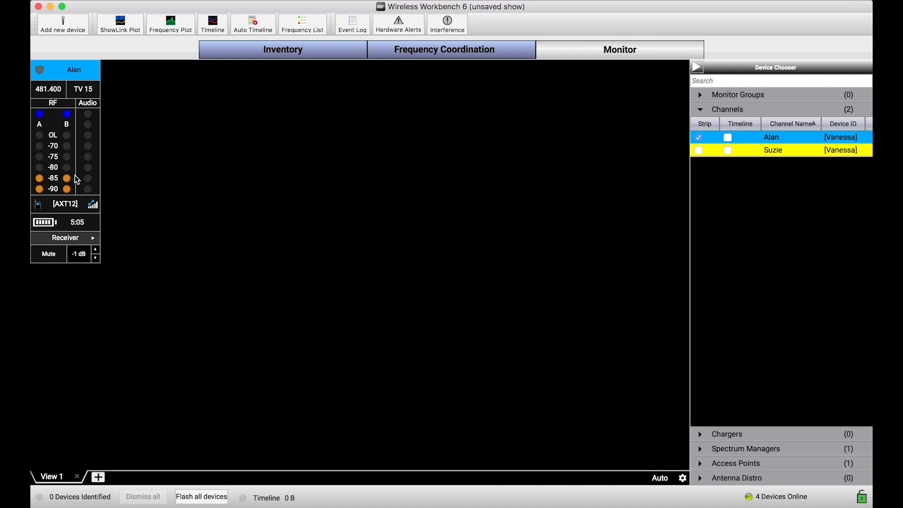
pyautogui.moveTo(149, 182)
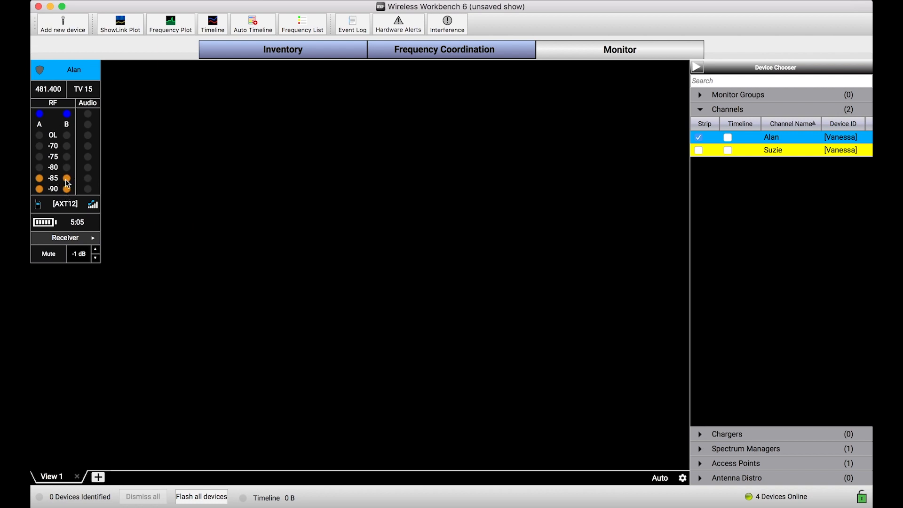
pyautogui.moveTo(103, 193)
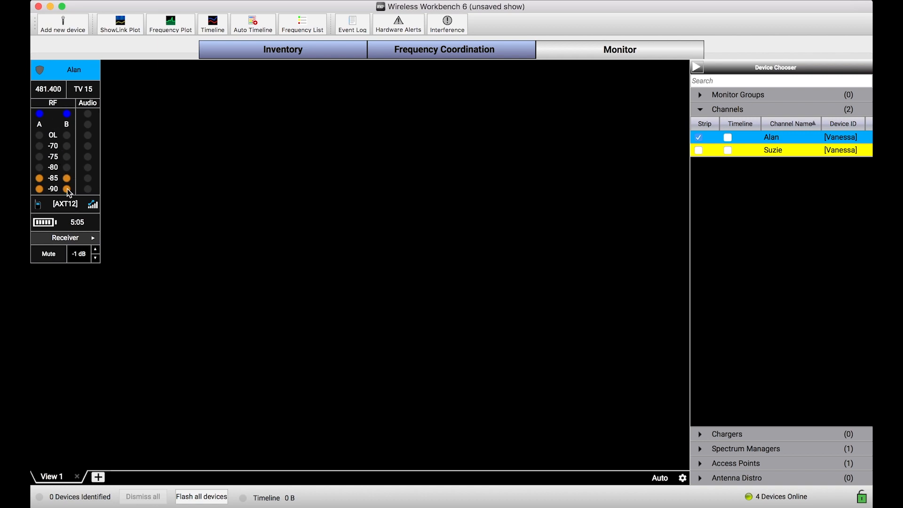
pyautogui.moveTo(73, 198)
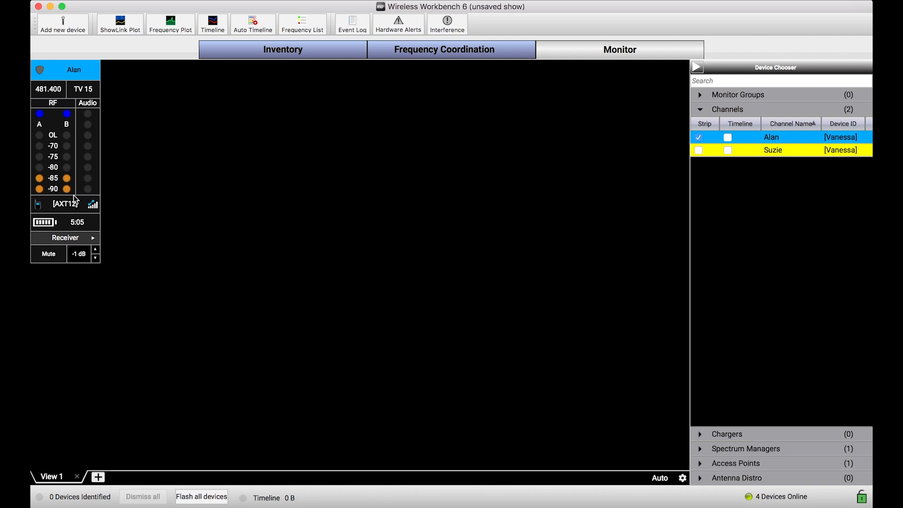
pyautogui.moveTo(115, 203)
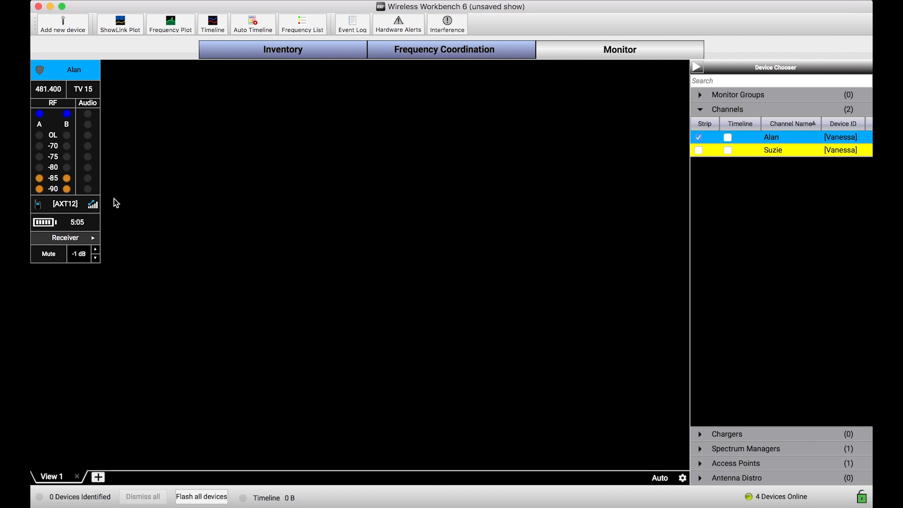
pyautogui.moveTo(122, 197)
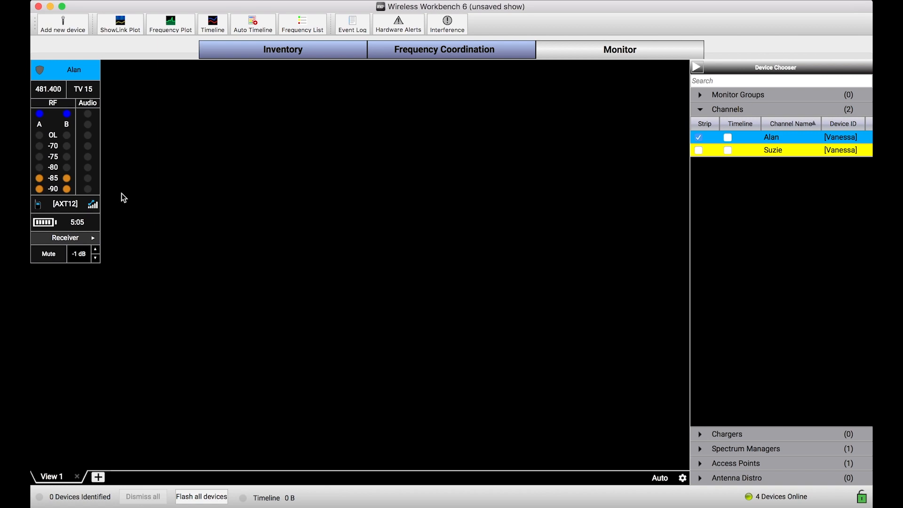
pyautogui.moveTo(66, 141)
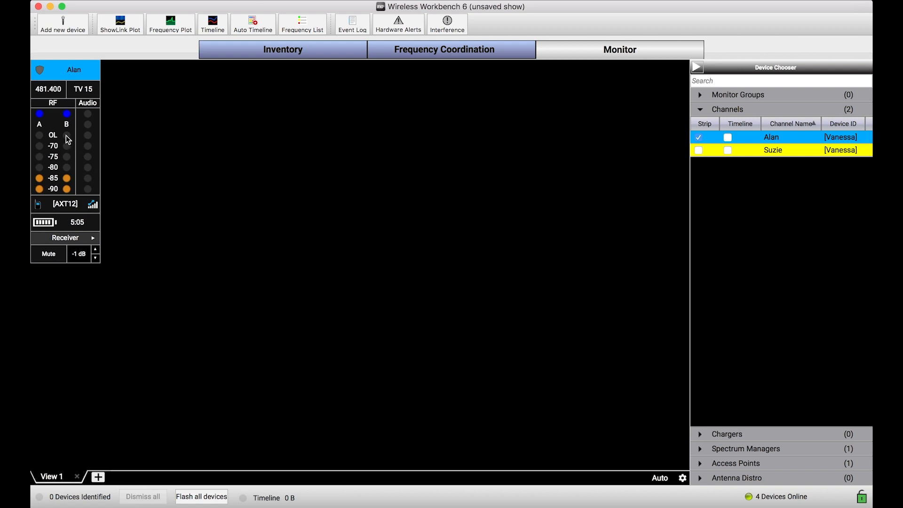
# - Show the context menu for Alan's monitoring strip
pyautogui.rightClick(66, 135)
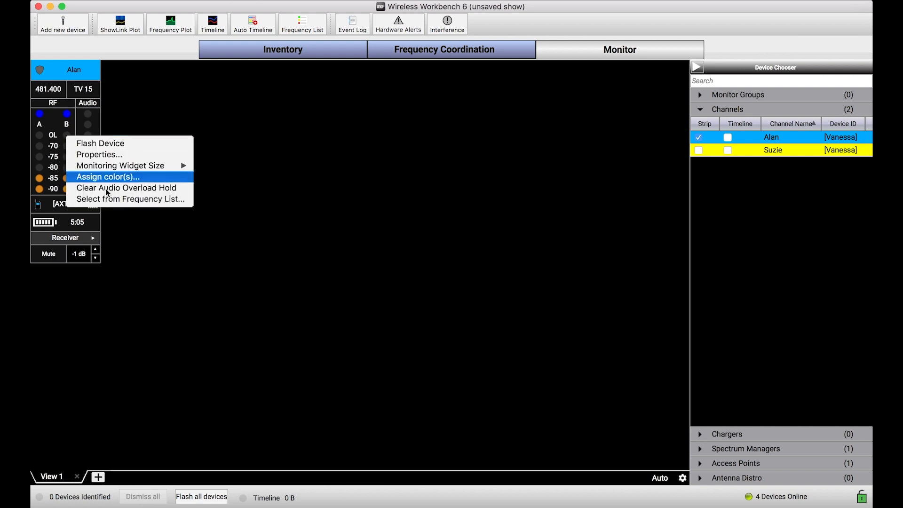
pyautogui.moveTo(130, 198)
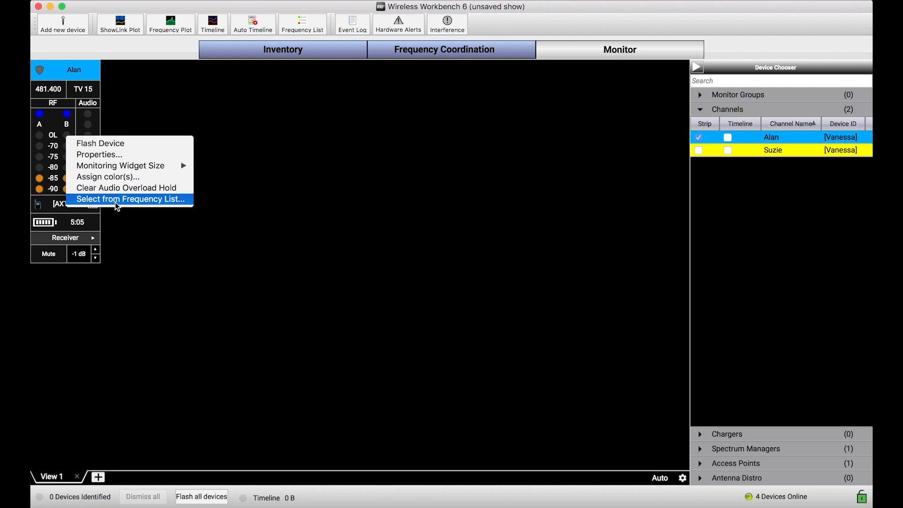
# - In Select from Frequency List, choose the 493.600 MHz backup for Alan over 529.075 MHz
pyautogui.click(130, 199)
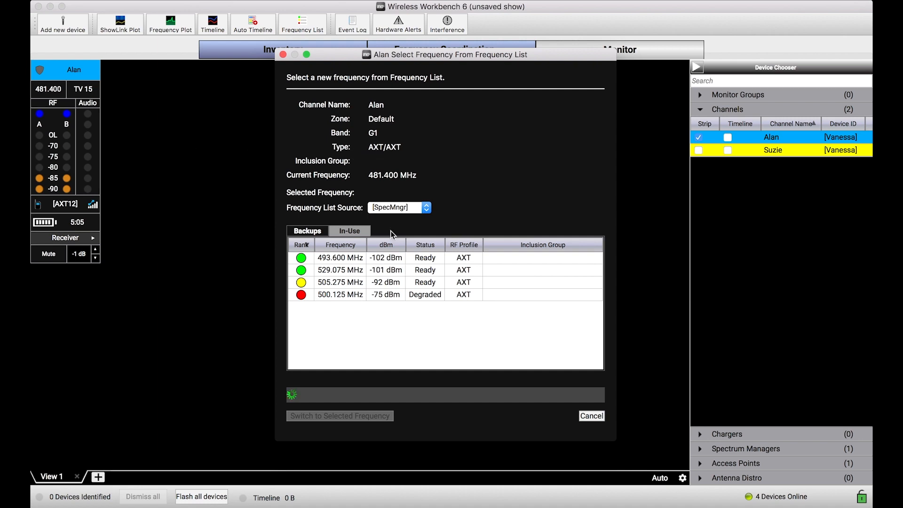
pyautogui.click(339, 270)
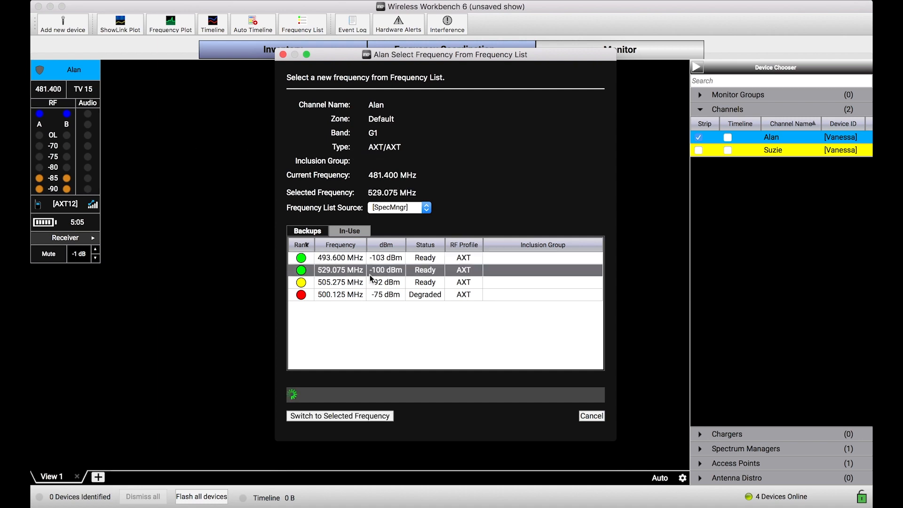
pyautogui.click(339, 258)
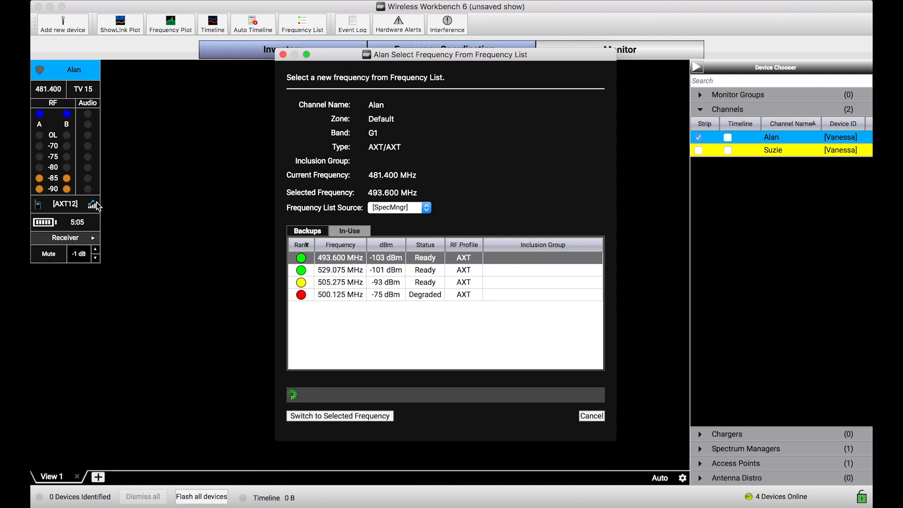
pyautogui.moveTo(286, 311)
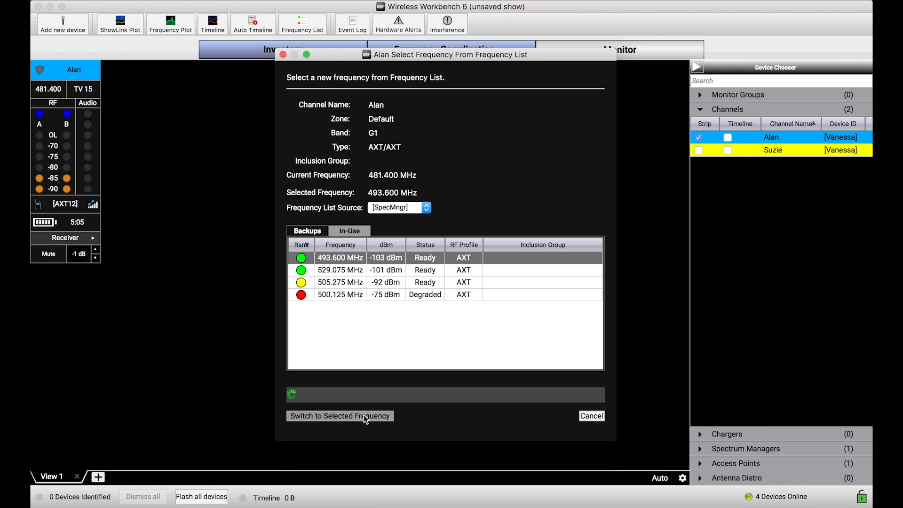
# - Switch Alan to 493.600 MHz and set his monitoring widget size to Medium
pyautogui.click(340, 415)
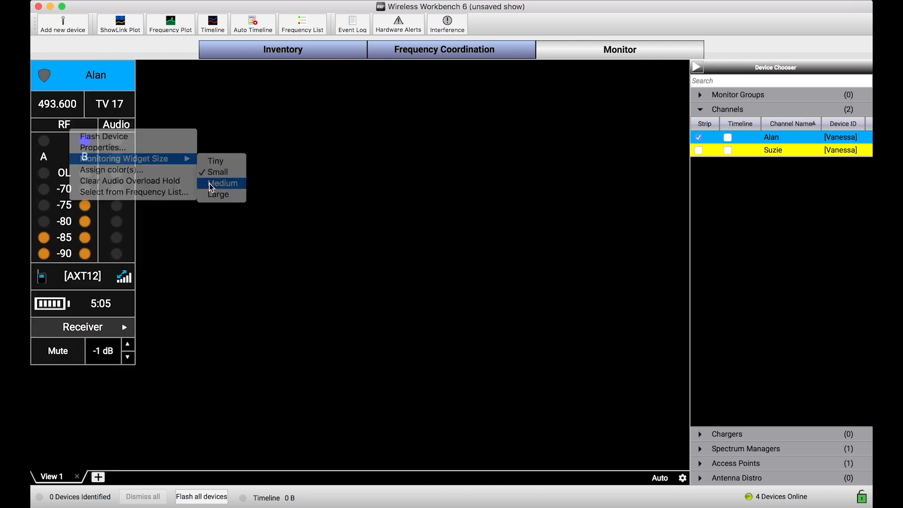
pyautogui.click(221, 184)
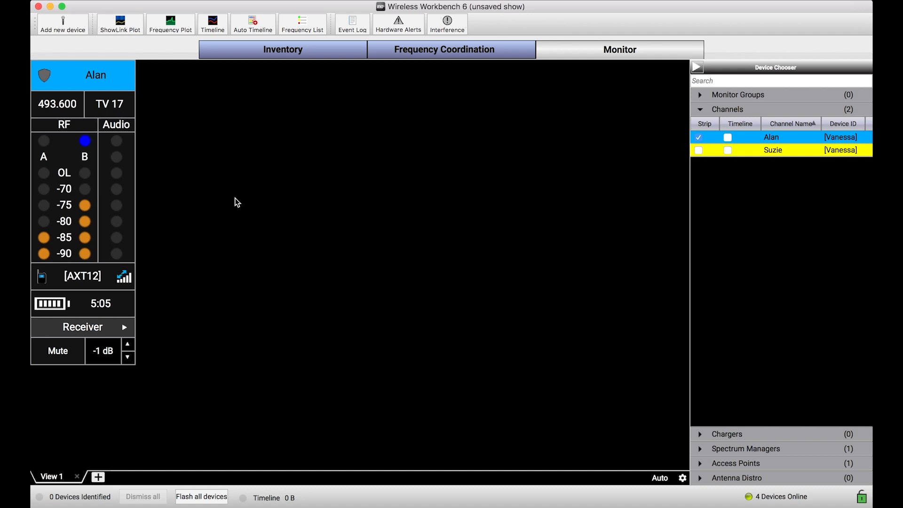
# - Verify Alan's devices show 493.600 MHz in the inventory and bring up his AXT400 channel options
pyautogui.rightClick(84, 173)
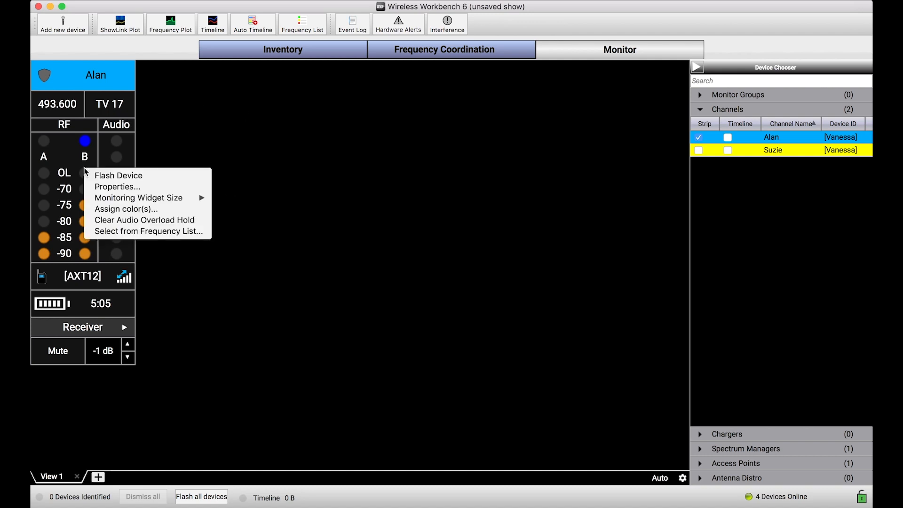
pyautogui.moveTo(210, 86)
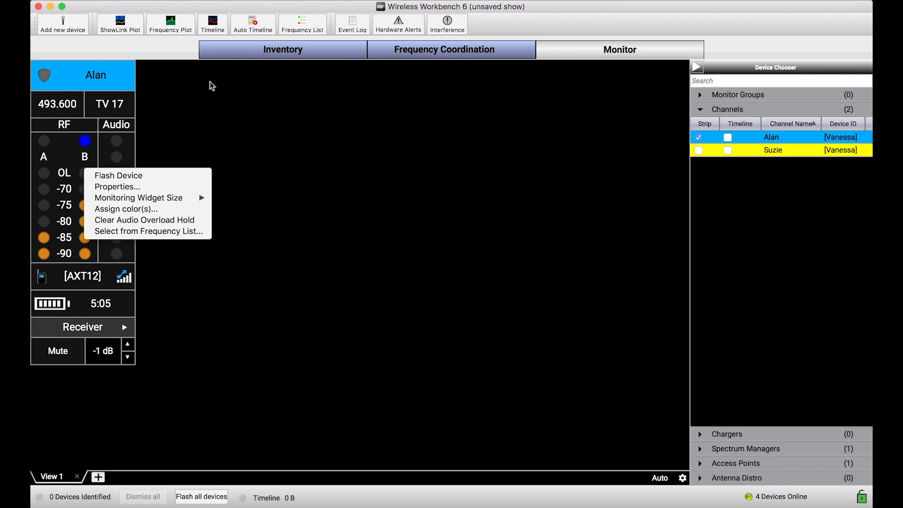
pyautogui.click(282, 49)
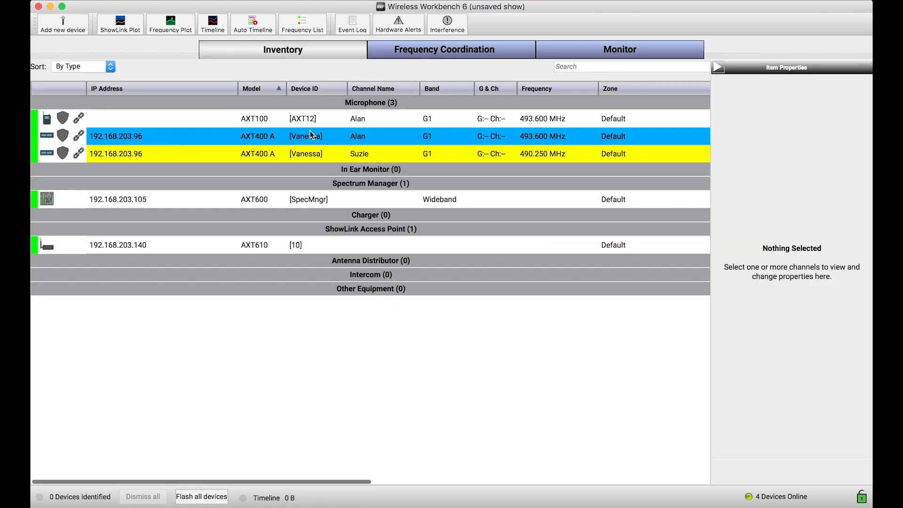
pyautogui.rightClick(305, 135)
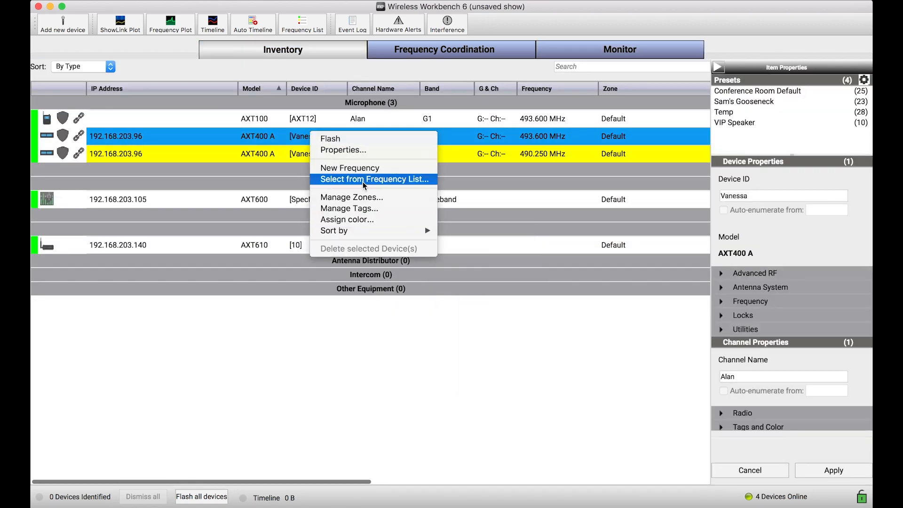
pyautogui.click(618, 49)
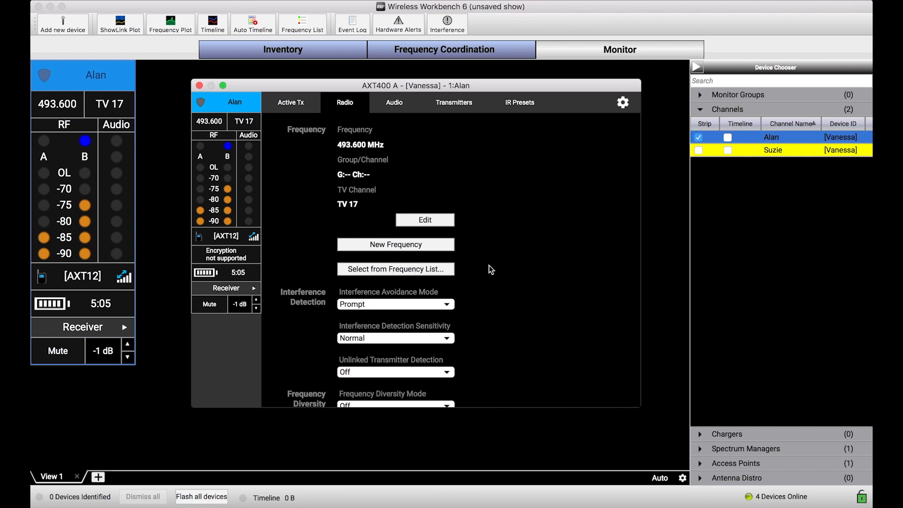
pyautogui.moveTo(485, 245)
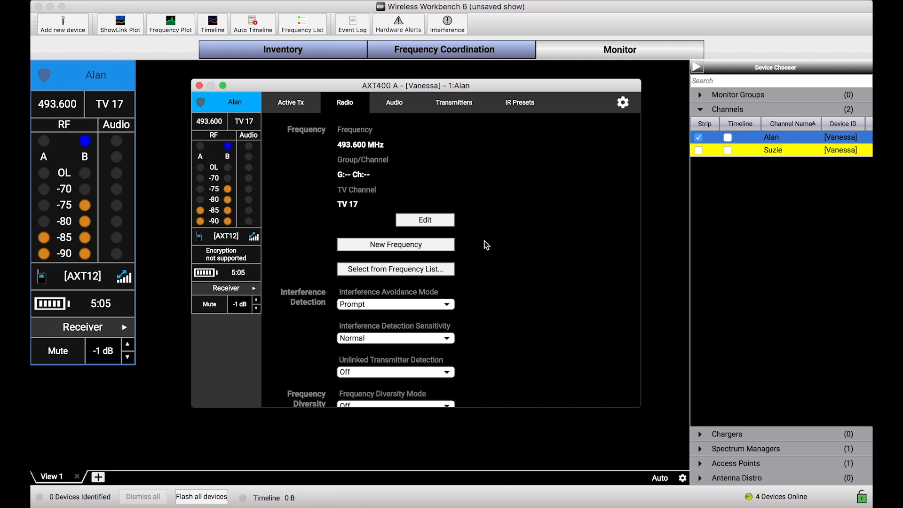
pyautogui.moveTo(393, 238)
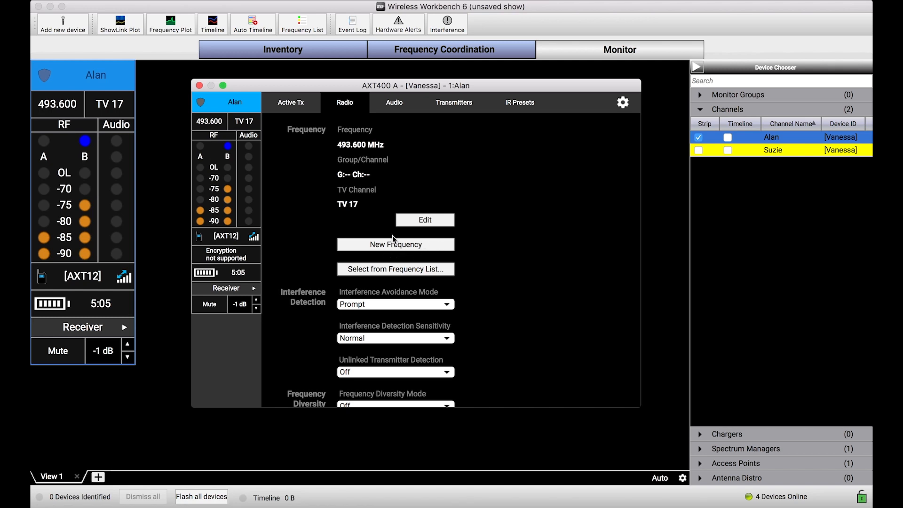
pyautogui.moveTo(437, 277)
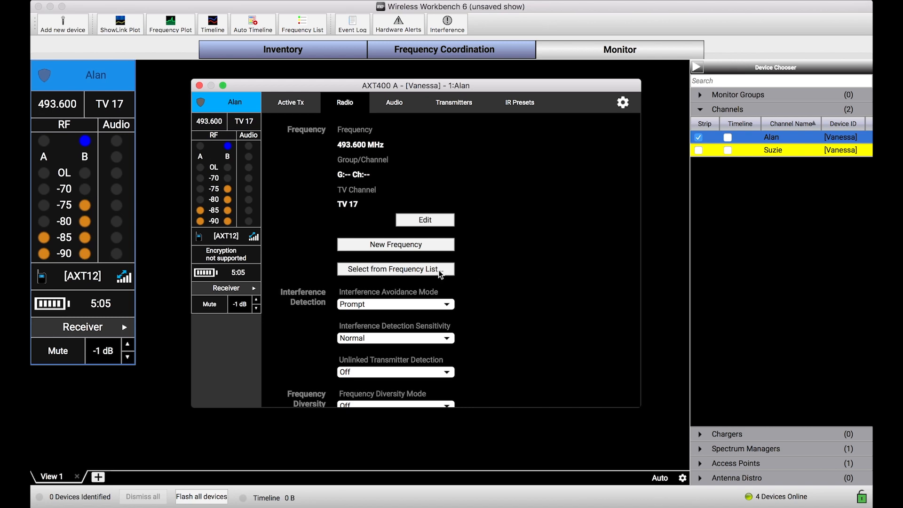
pyautogui.moveTo(541, 288)
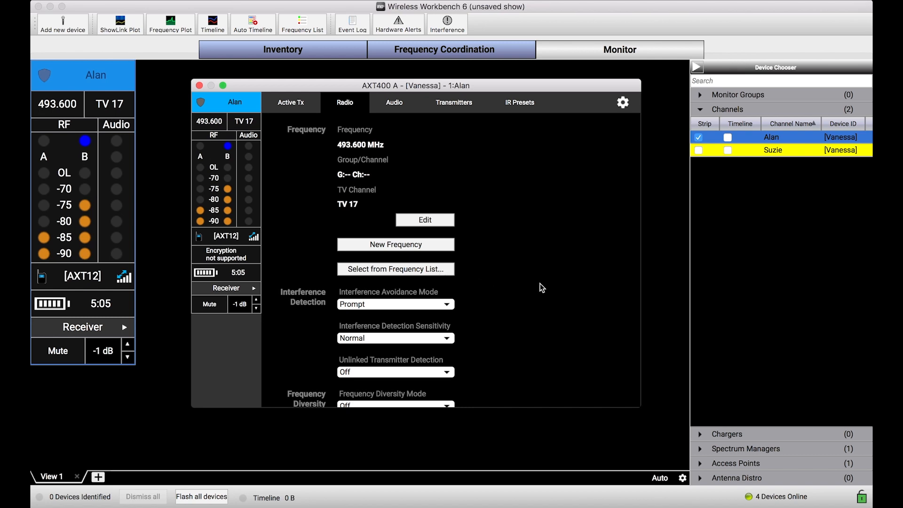
pyautogui.moveTo(428, 255)
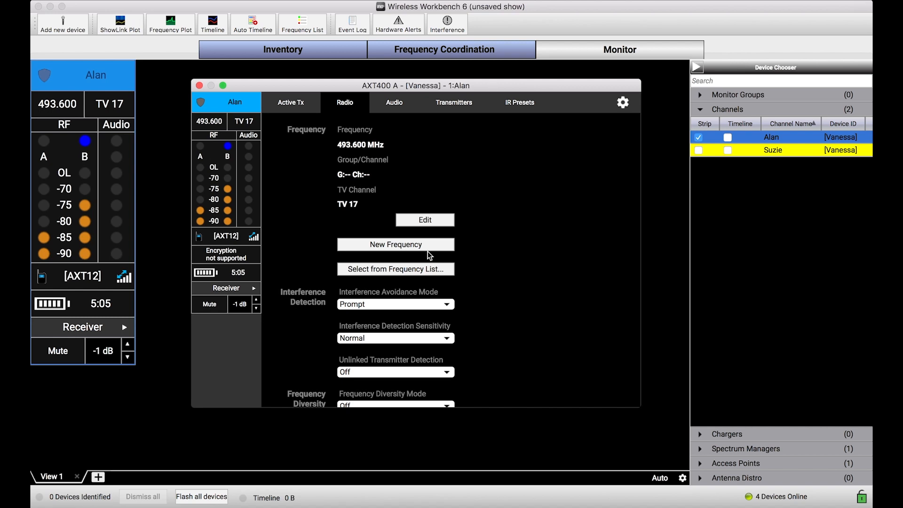
pyautogui.moveTo(563, 281)
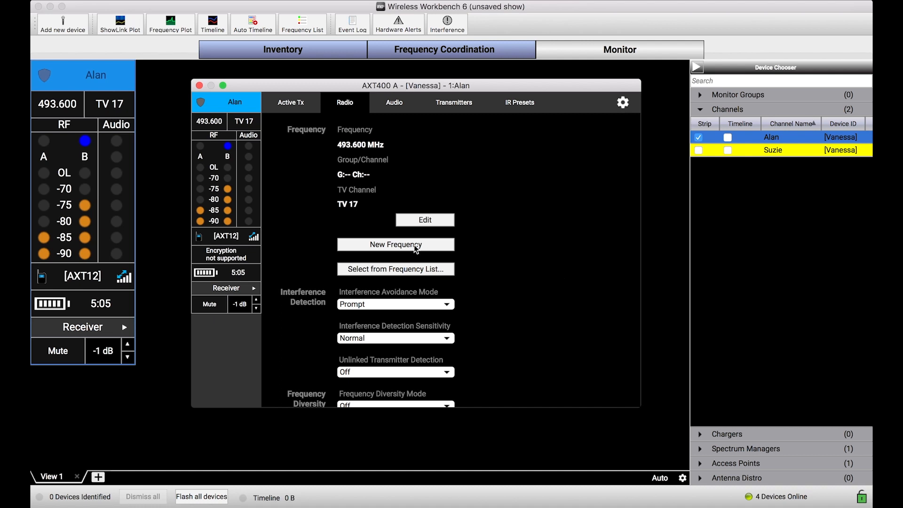
pyautogui.moveTo(439, 255)
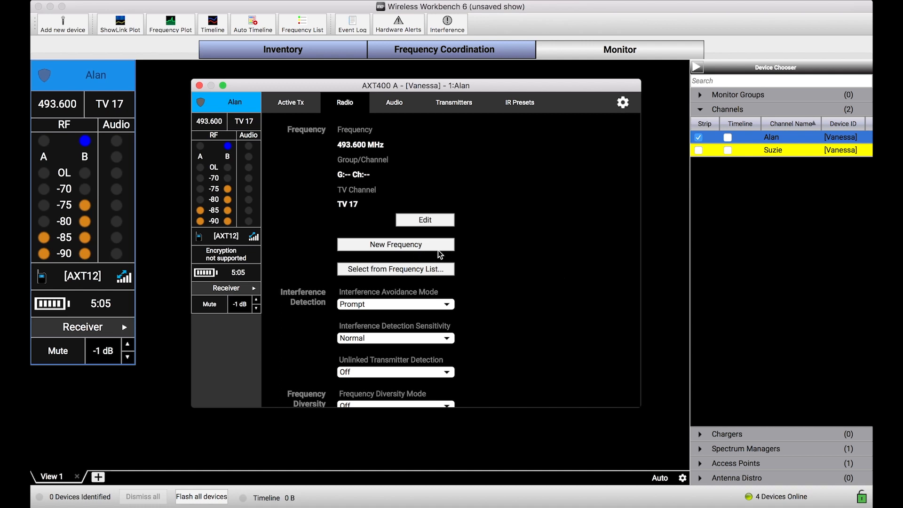
pyautogui.moveTo(504, 272)
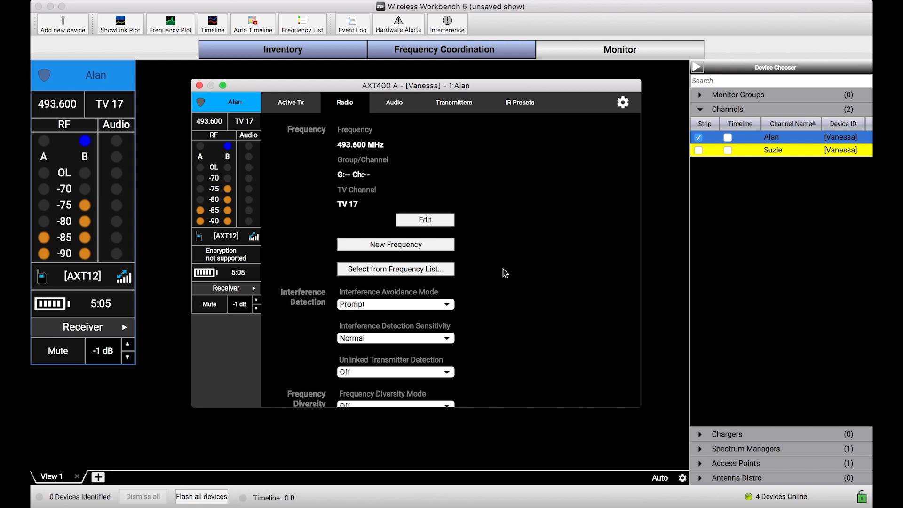
pyautogui.moveTo(434, 256)
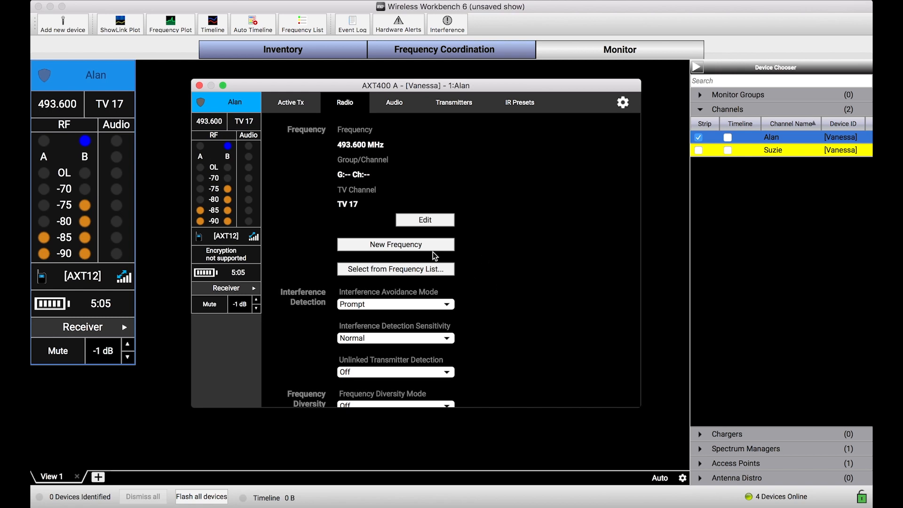
pyautogui.moveTo(496, 310)
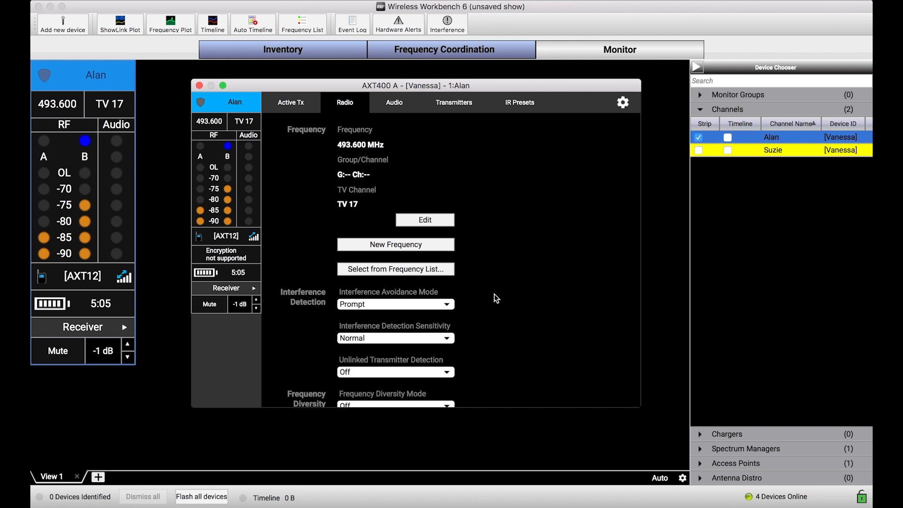
pyautogui.moveTo(504, 241)
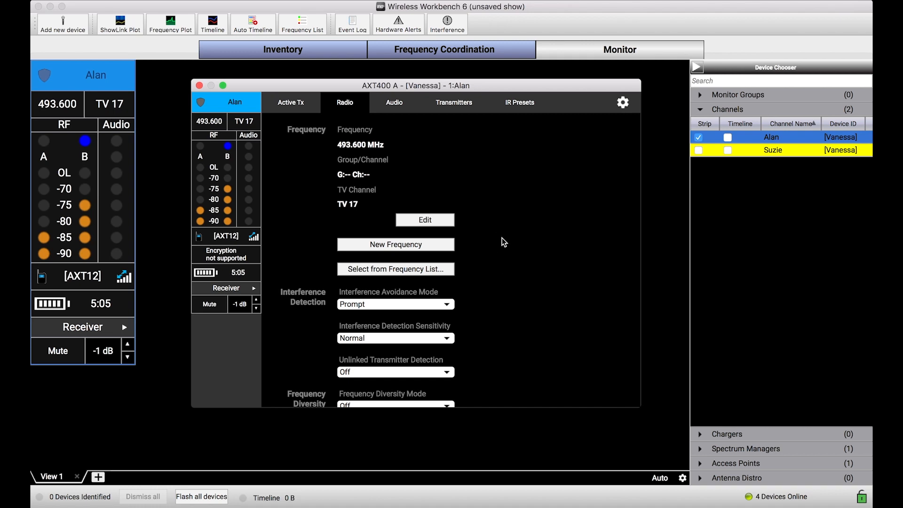
pyautogui.moveTo(282, 92)
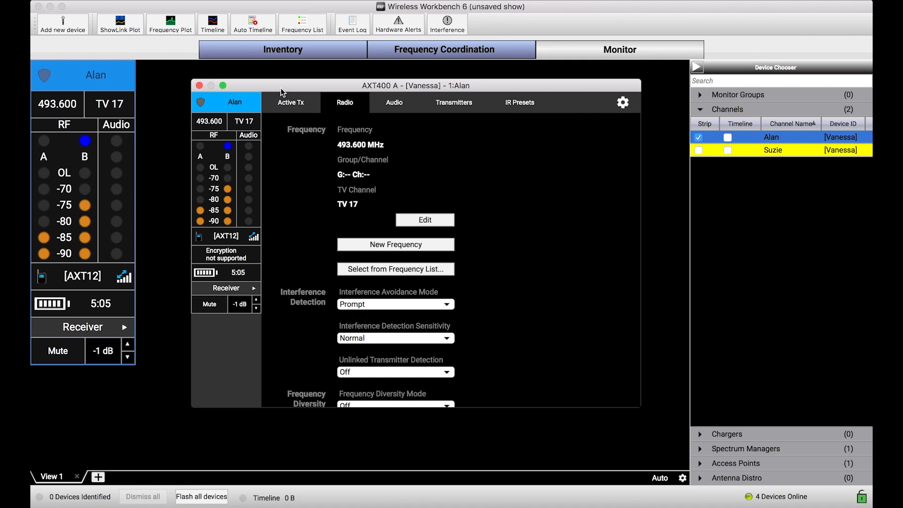
pyautogui.moveTo(298, 178)
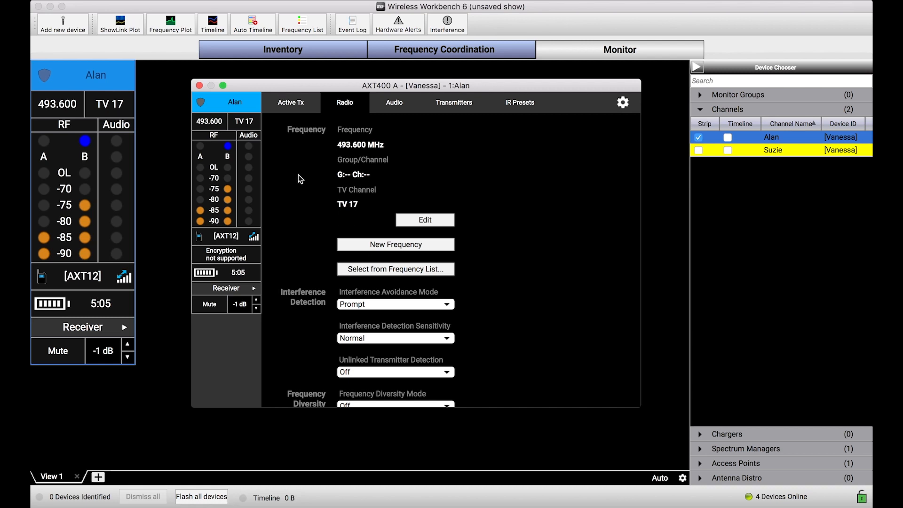
# - Close Alan's AXT400 receiver properties window, leaving his strip at 493.600 MHz, TV 17
pyautogui.click(199, 86)
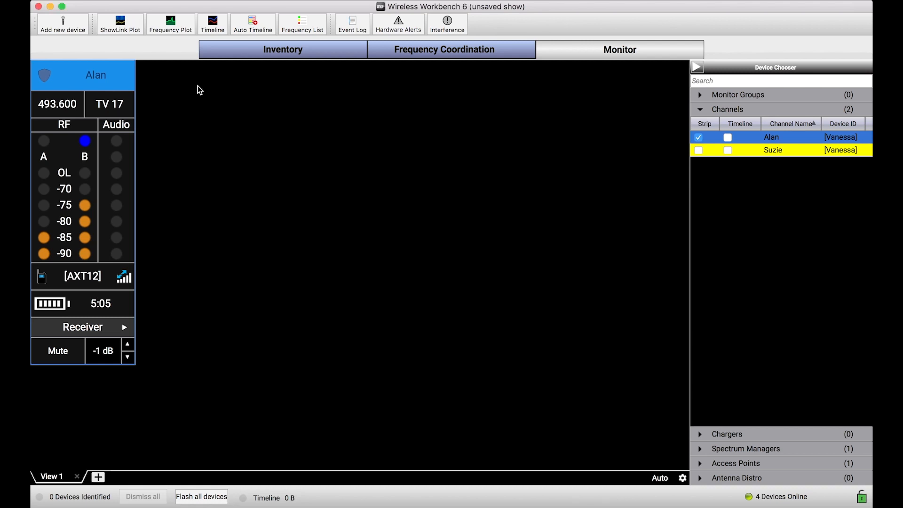
pyautogui.moveTo(184, 208)
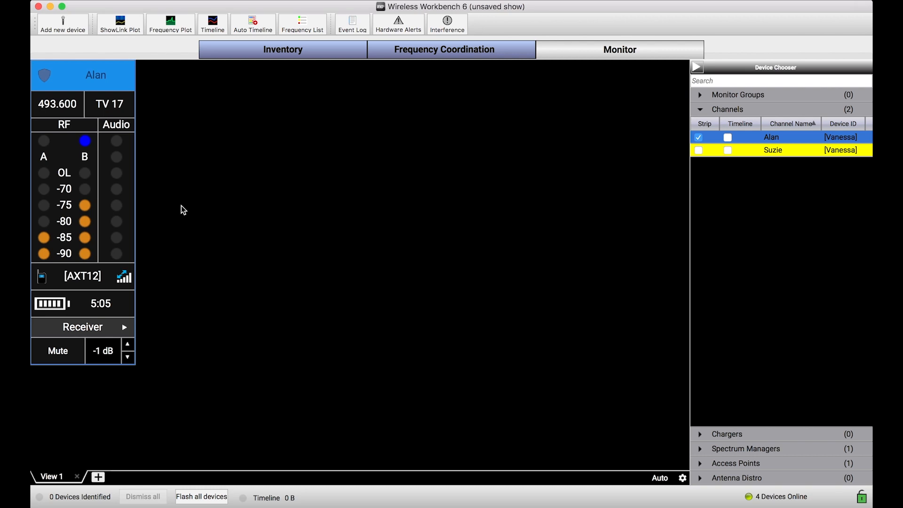